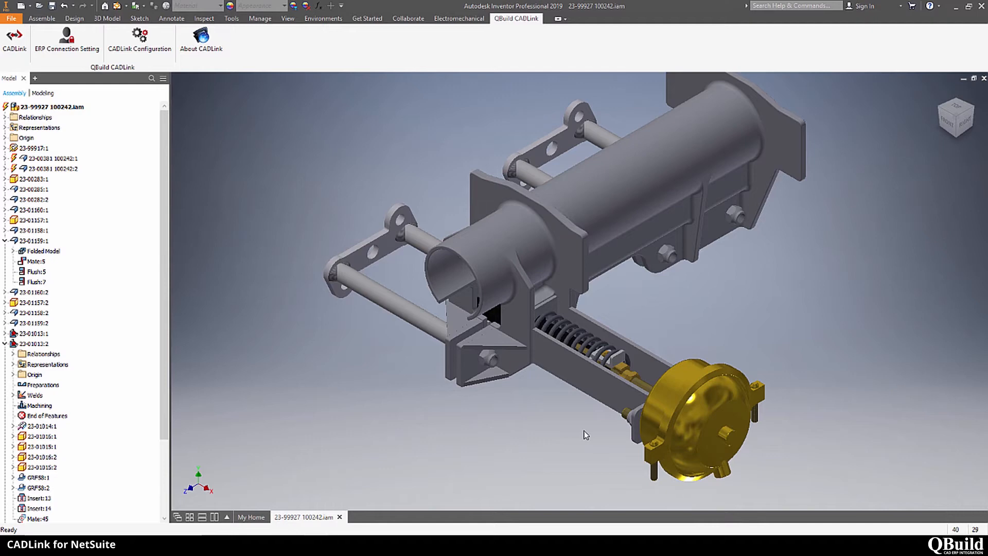
mouse_move(185, 179)
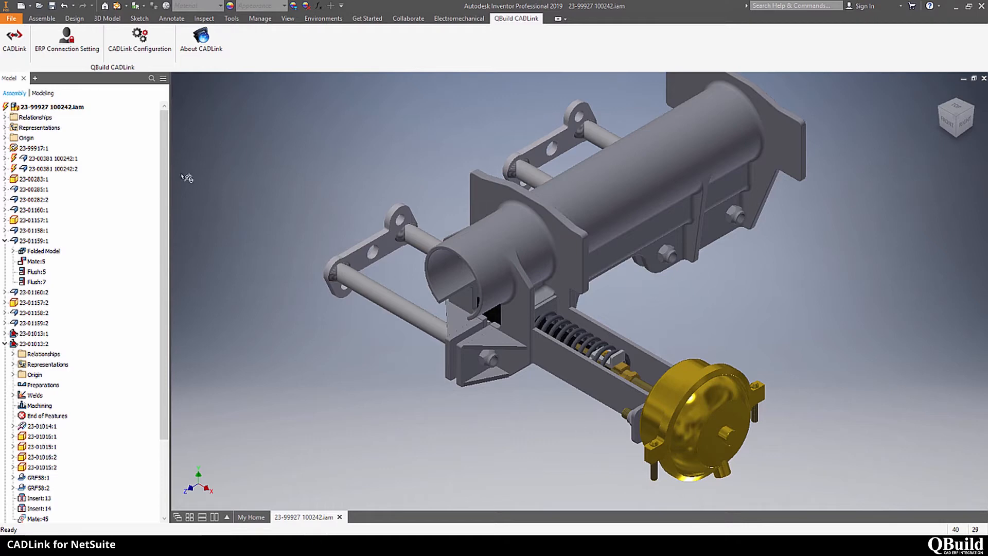
- Launch CADLink to compare the Inventor assembly 23-99927 BOM against NetSuite
click(15, 41)
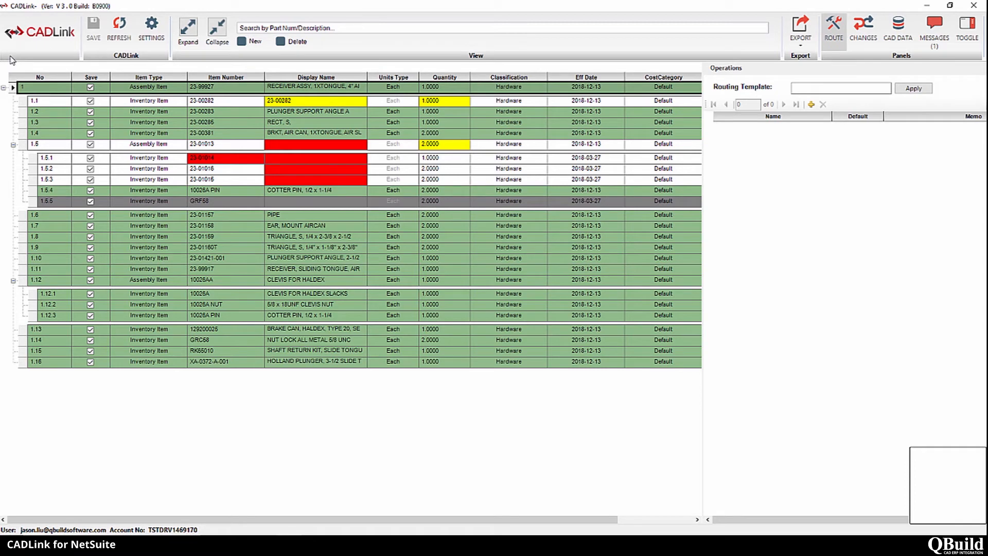
mouse_move(9, 51)
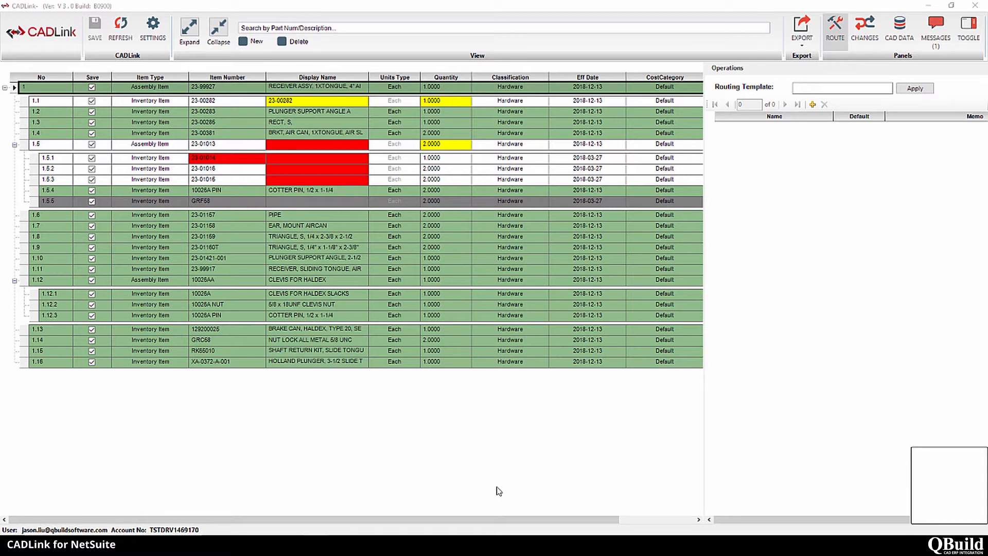
mouse_move(22, 182)
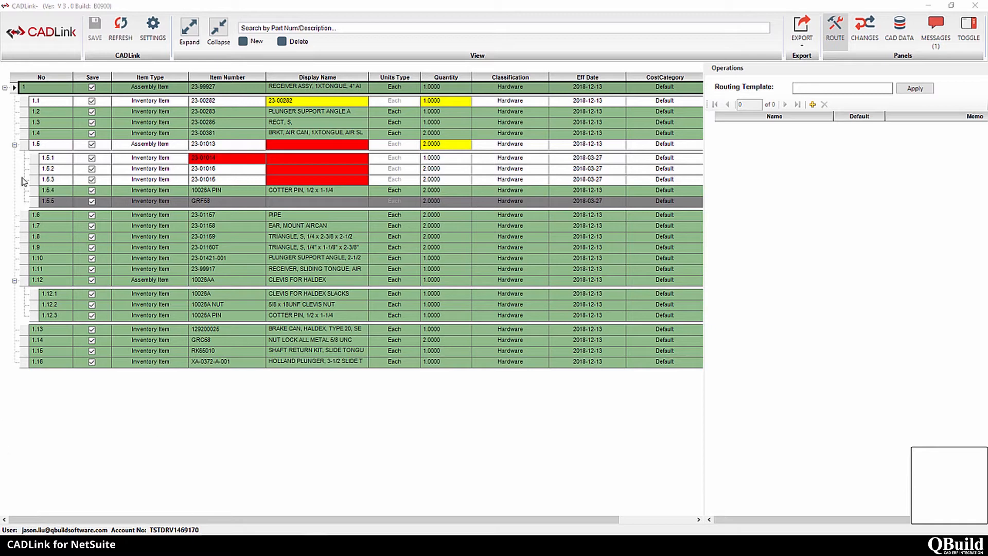
mouse_move(68, 114)
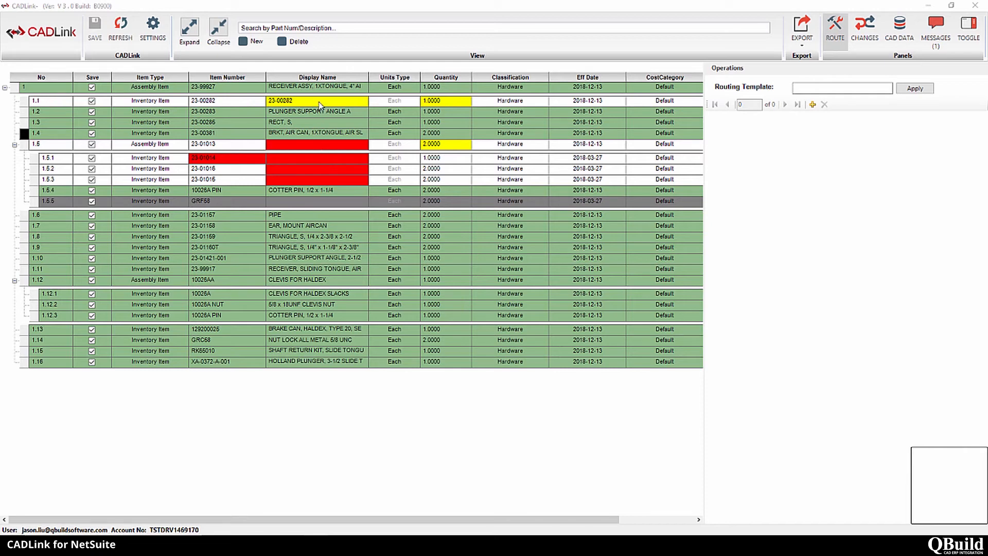
mouse_move(290, 100)
text(PLUNGER GUIDE PLATE)
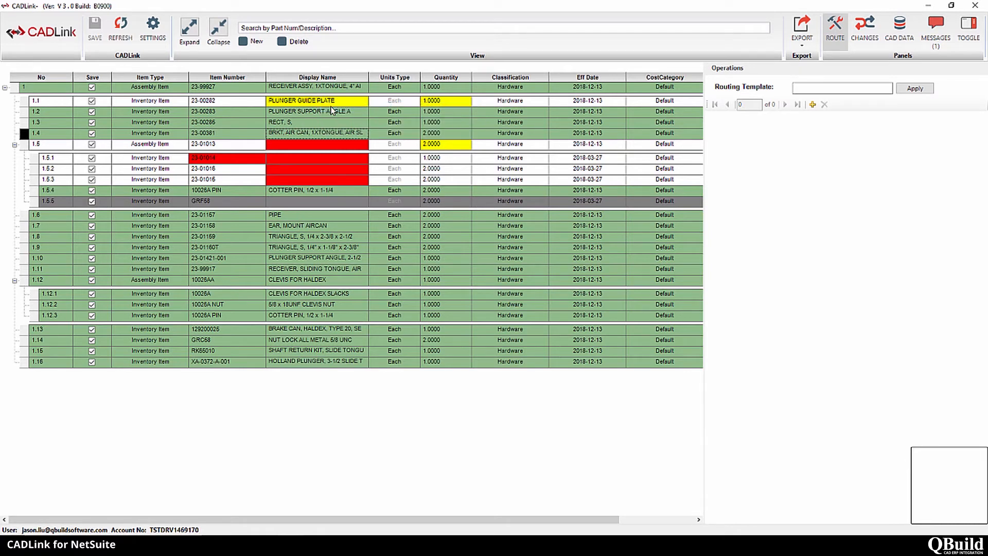
mouse_move(340, 104)
text( 6")
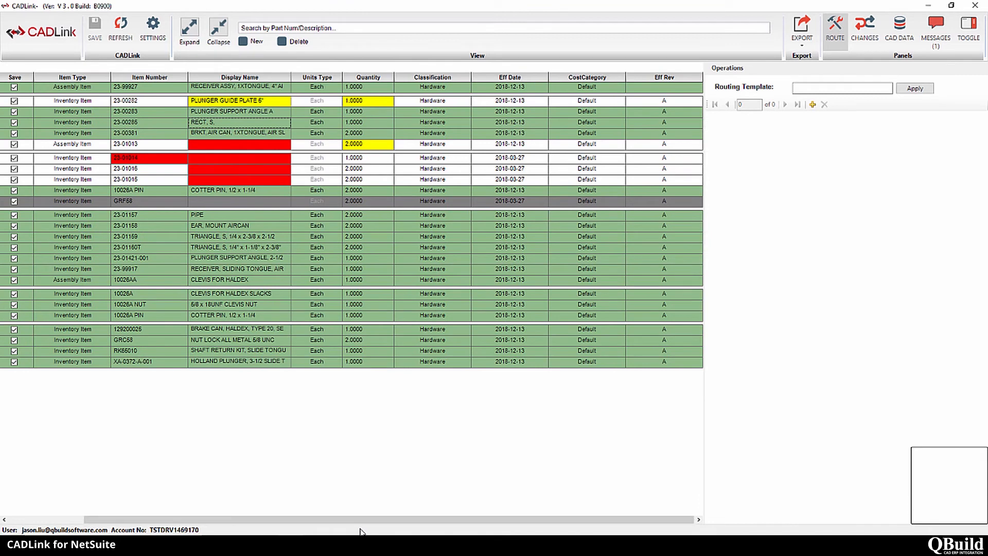
- Set item 23-00283's classification to Servers instead of Hardware
click(432, 304)
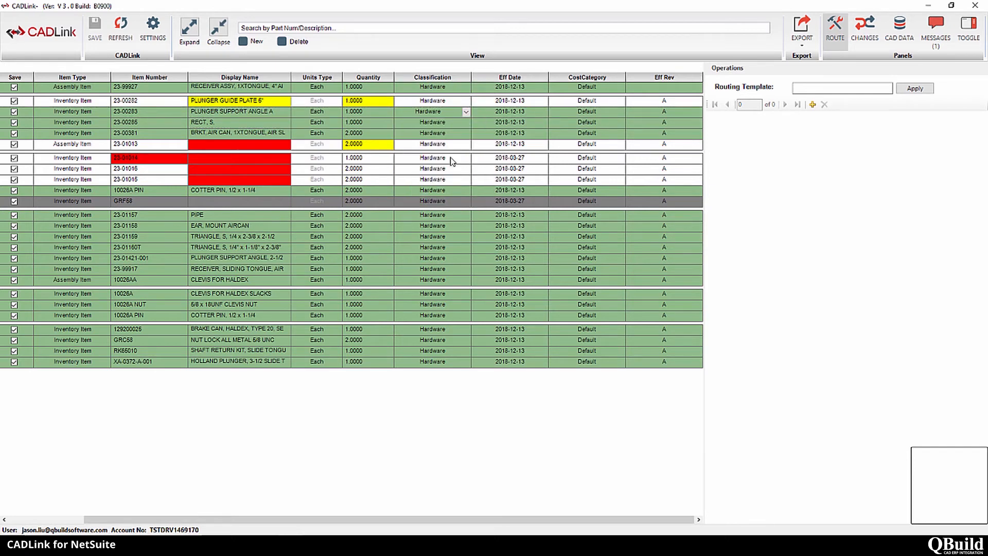
click(620, 112)
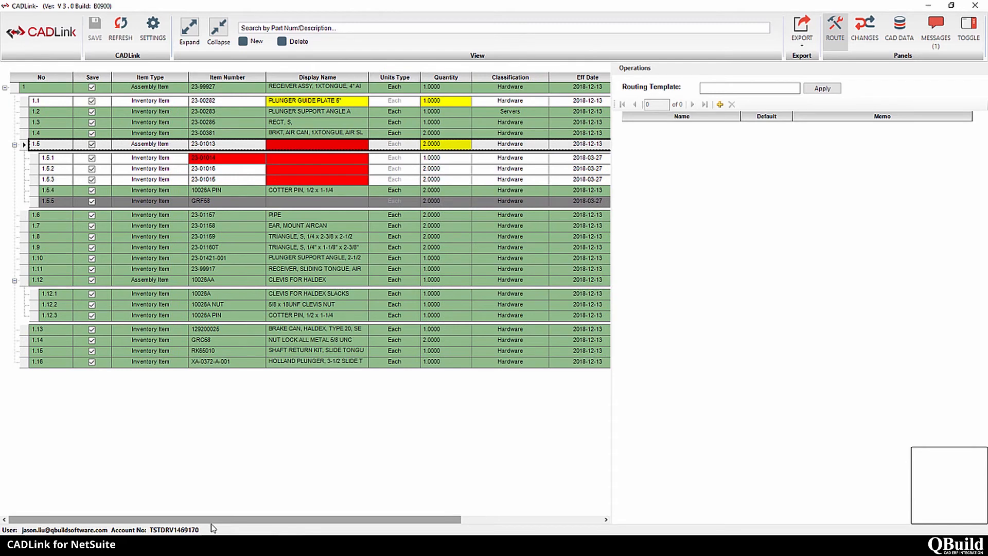
mouse_move(814, 109)
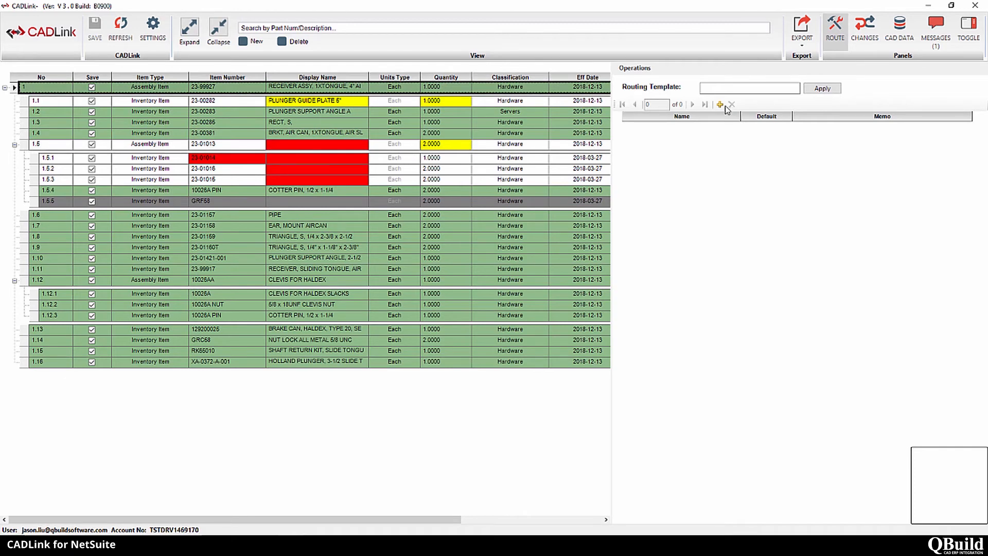
- Add a new routing record with two blank operation lines to assembly 23-99927
click(719, 104)
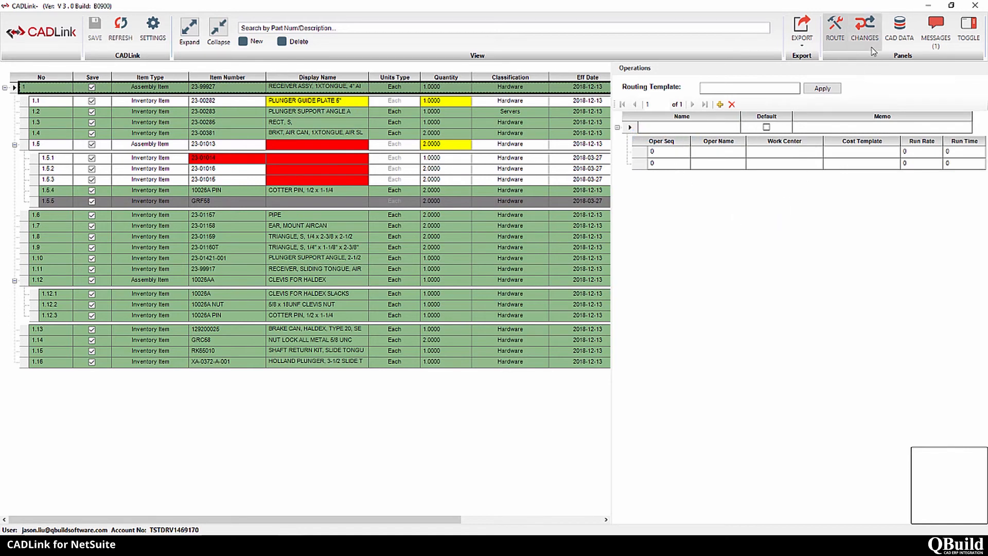
- Cycle through the Changes and CAD Data panels, ending on the Messages panel
click(864, 27)
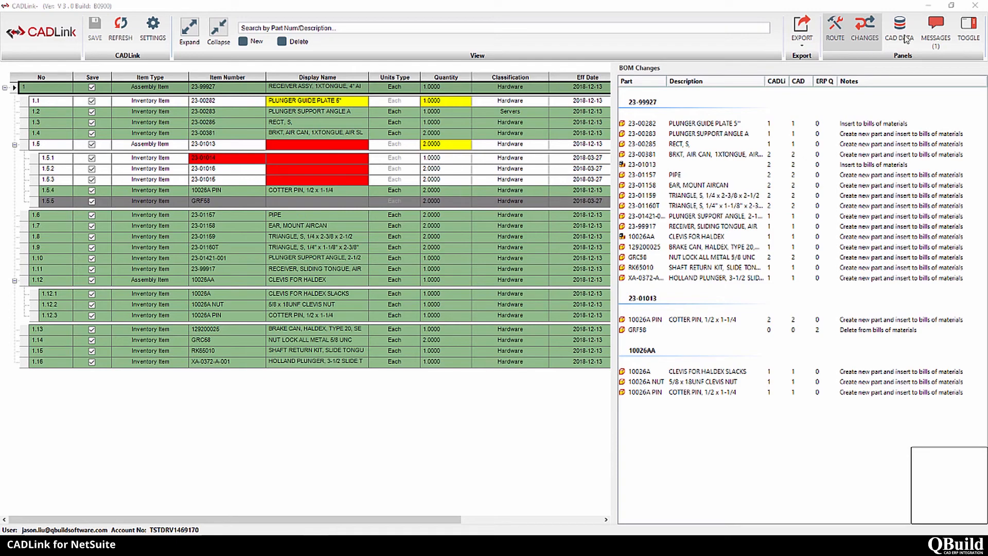
click(900, 29)
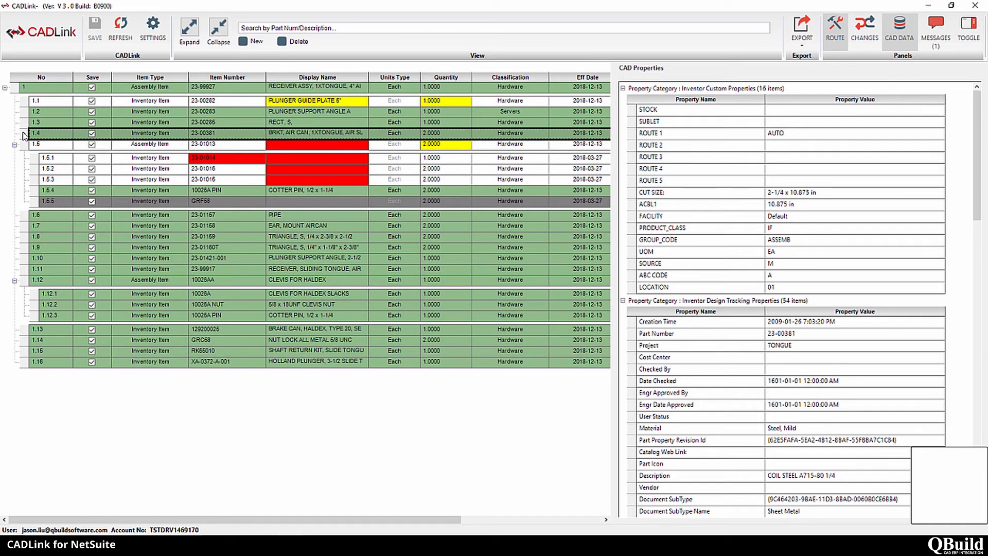
click(935, 27)
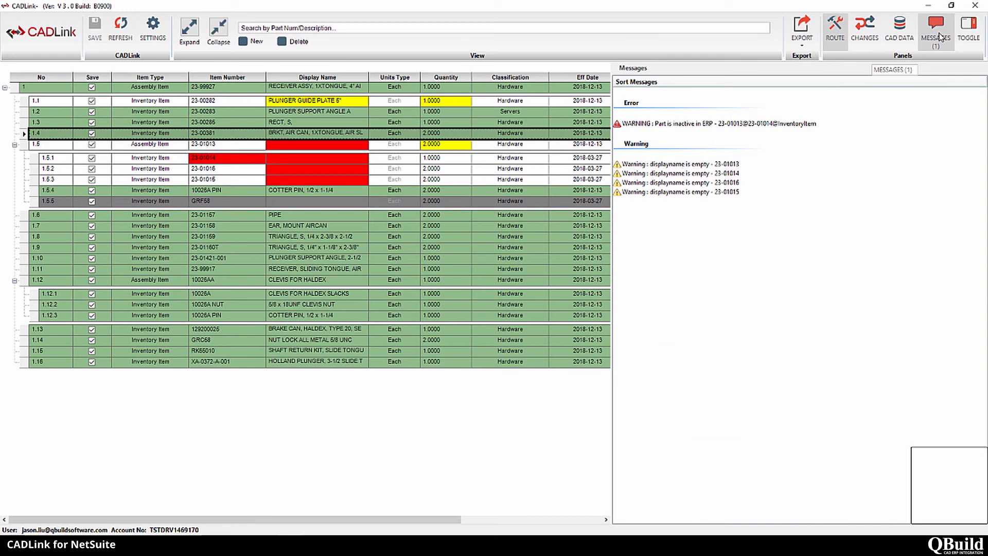
- Uncheck Save on inactive part 23-01014 (row 1.5.1) to clear its error
click(724, 123)
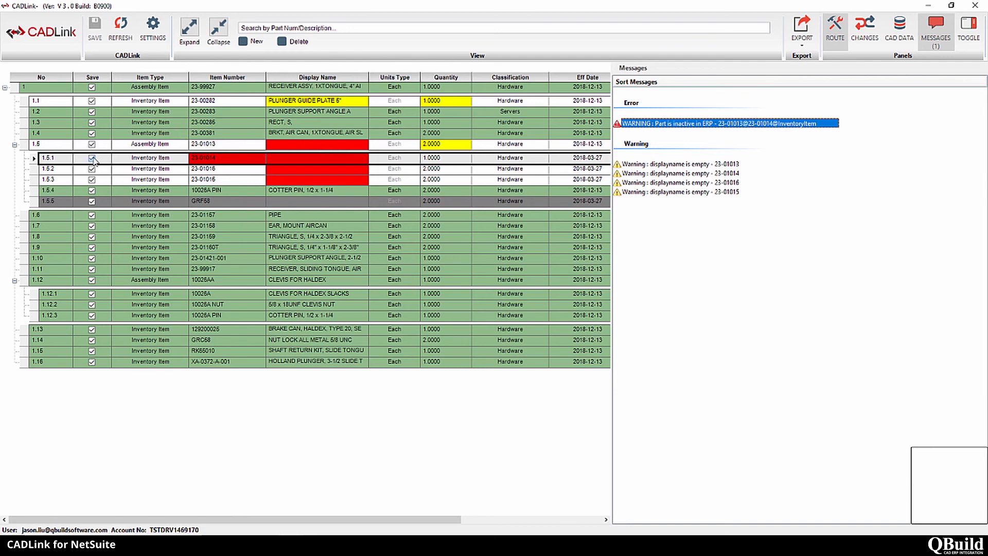
mouse_move(95, 31)
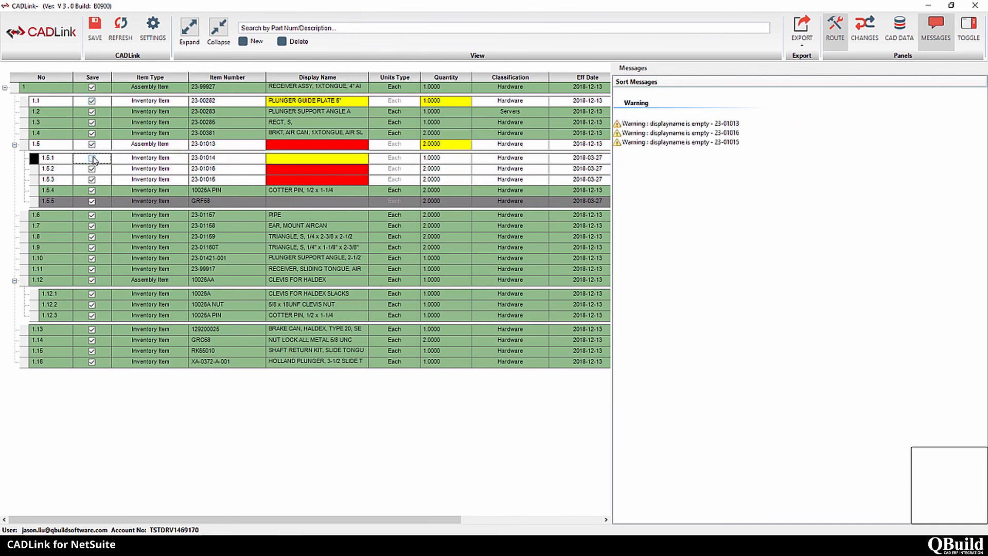
click(92, 157)
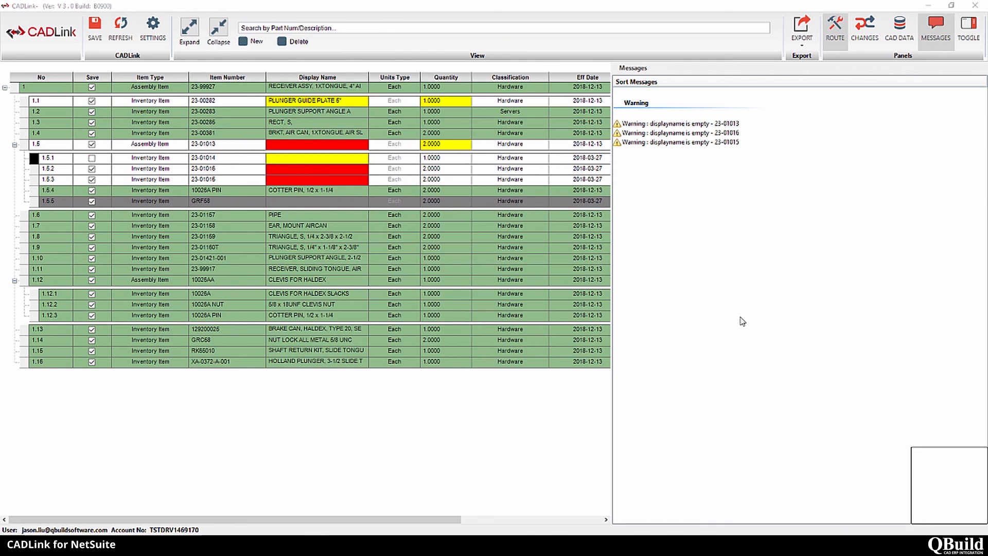